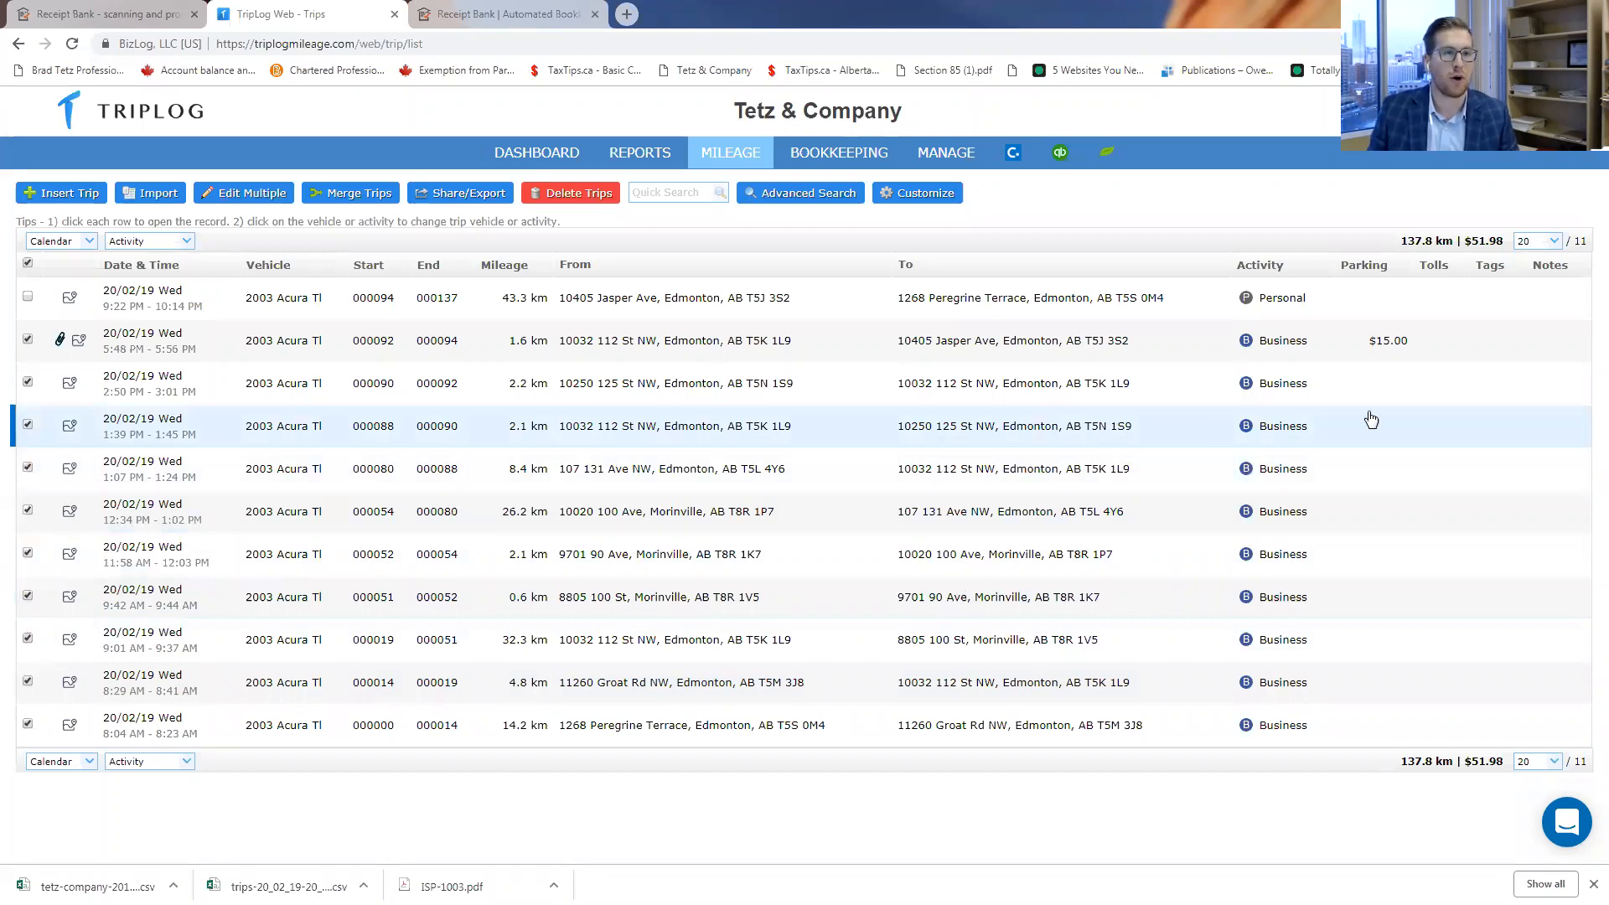
mouse_move(1310, 382)
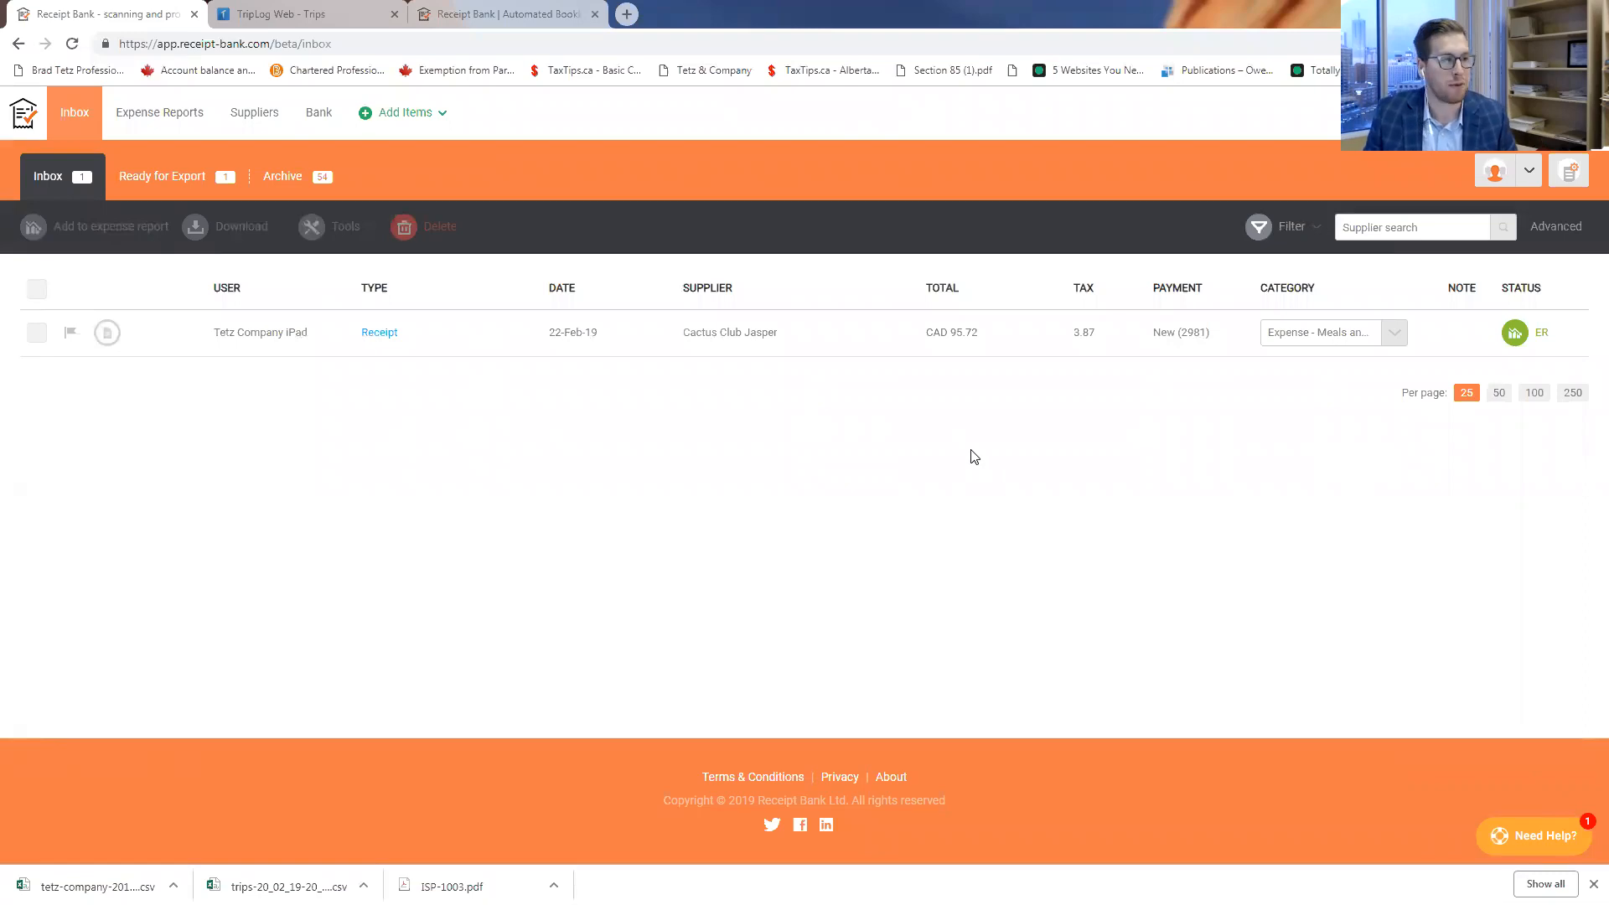
mouse_move(921, 335)
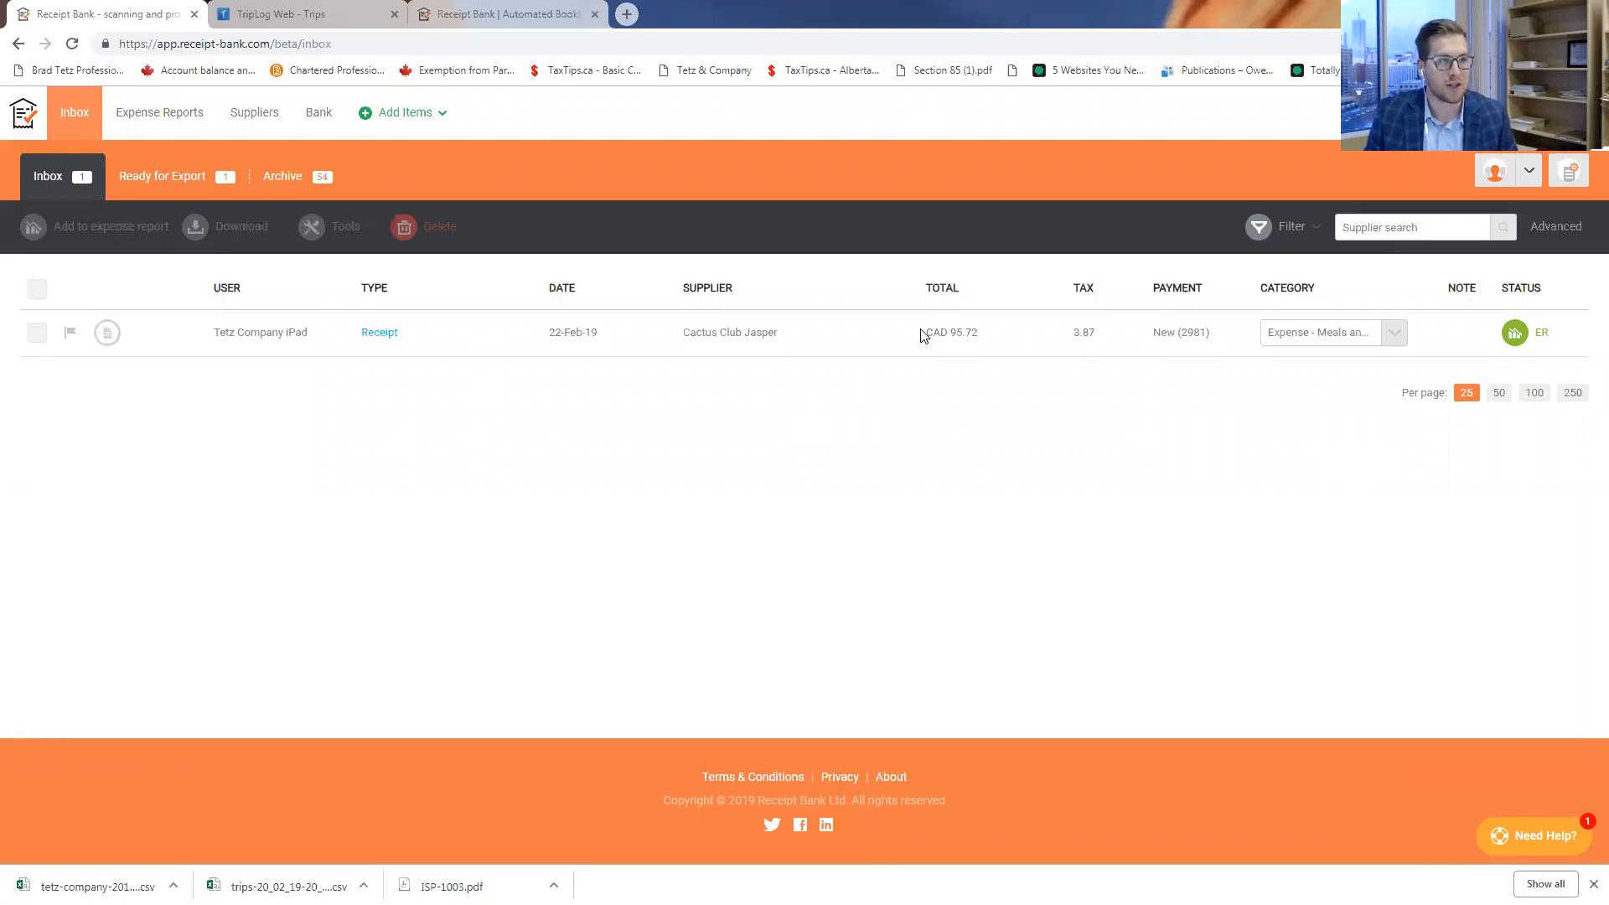
mouse_move(1235, 472)
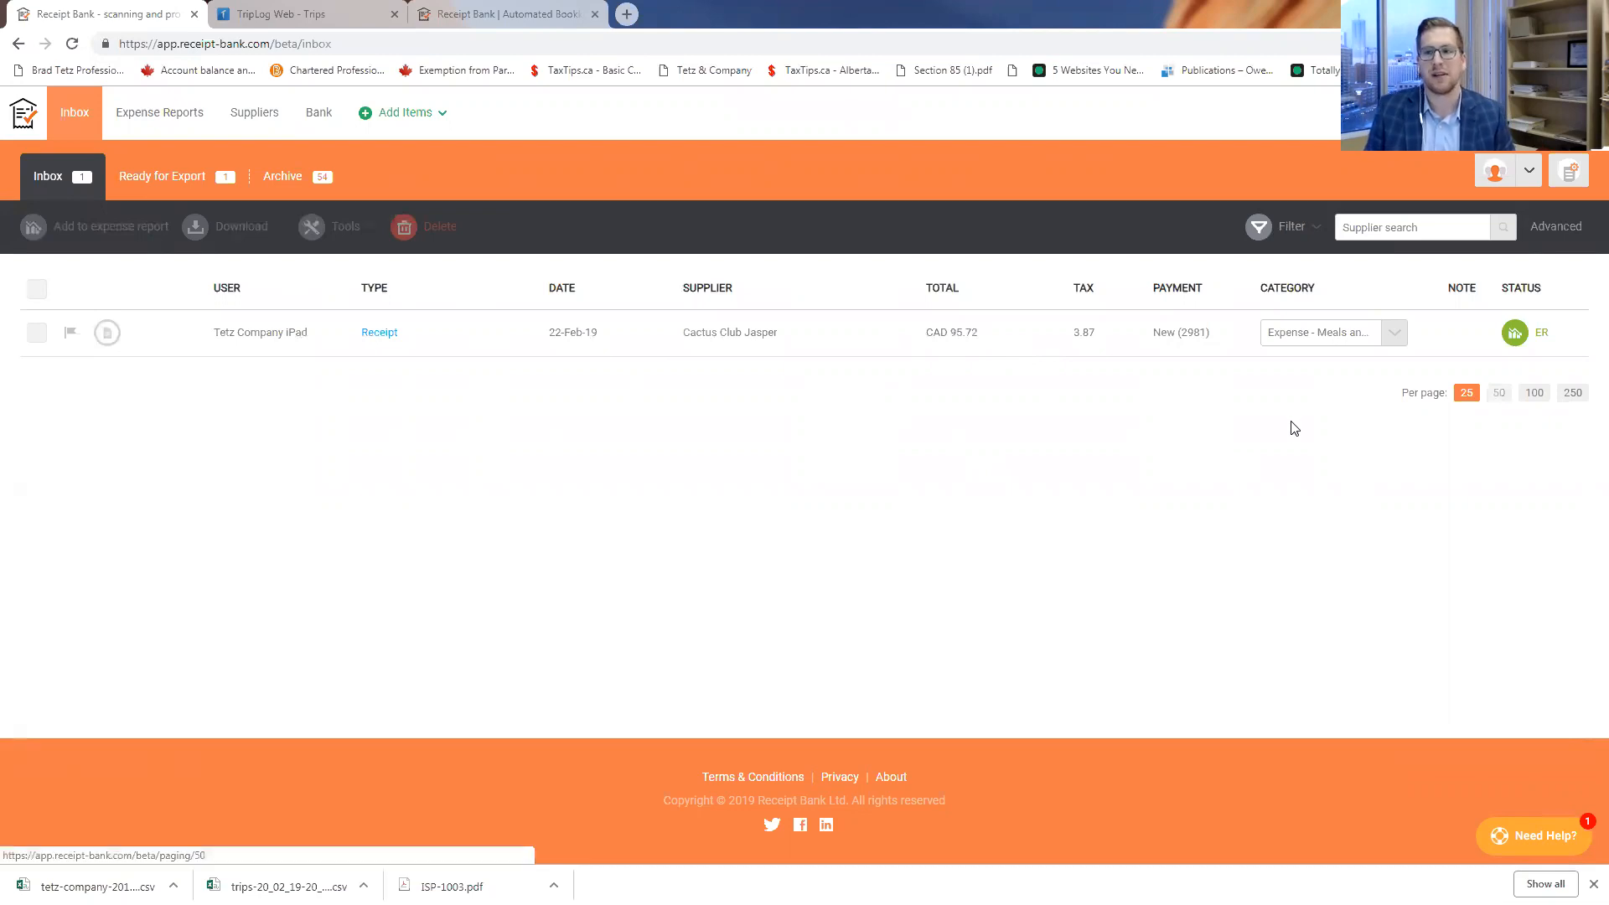
mouse_move(888, 462)
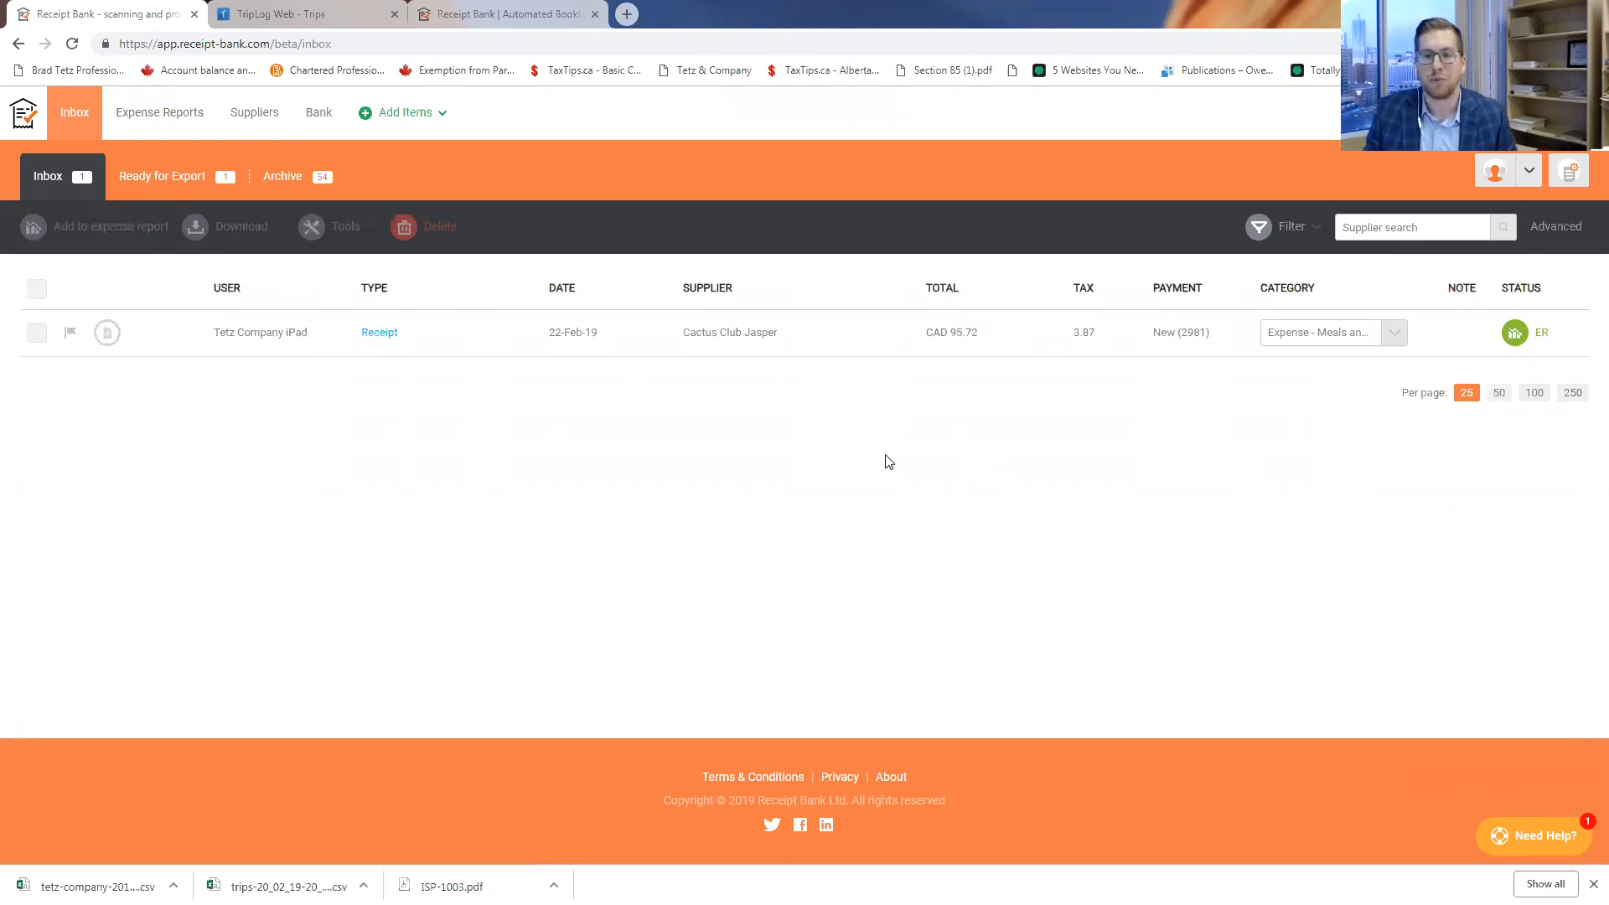
mouse_move(218, 414)
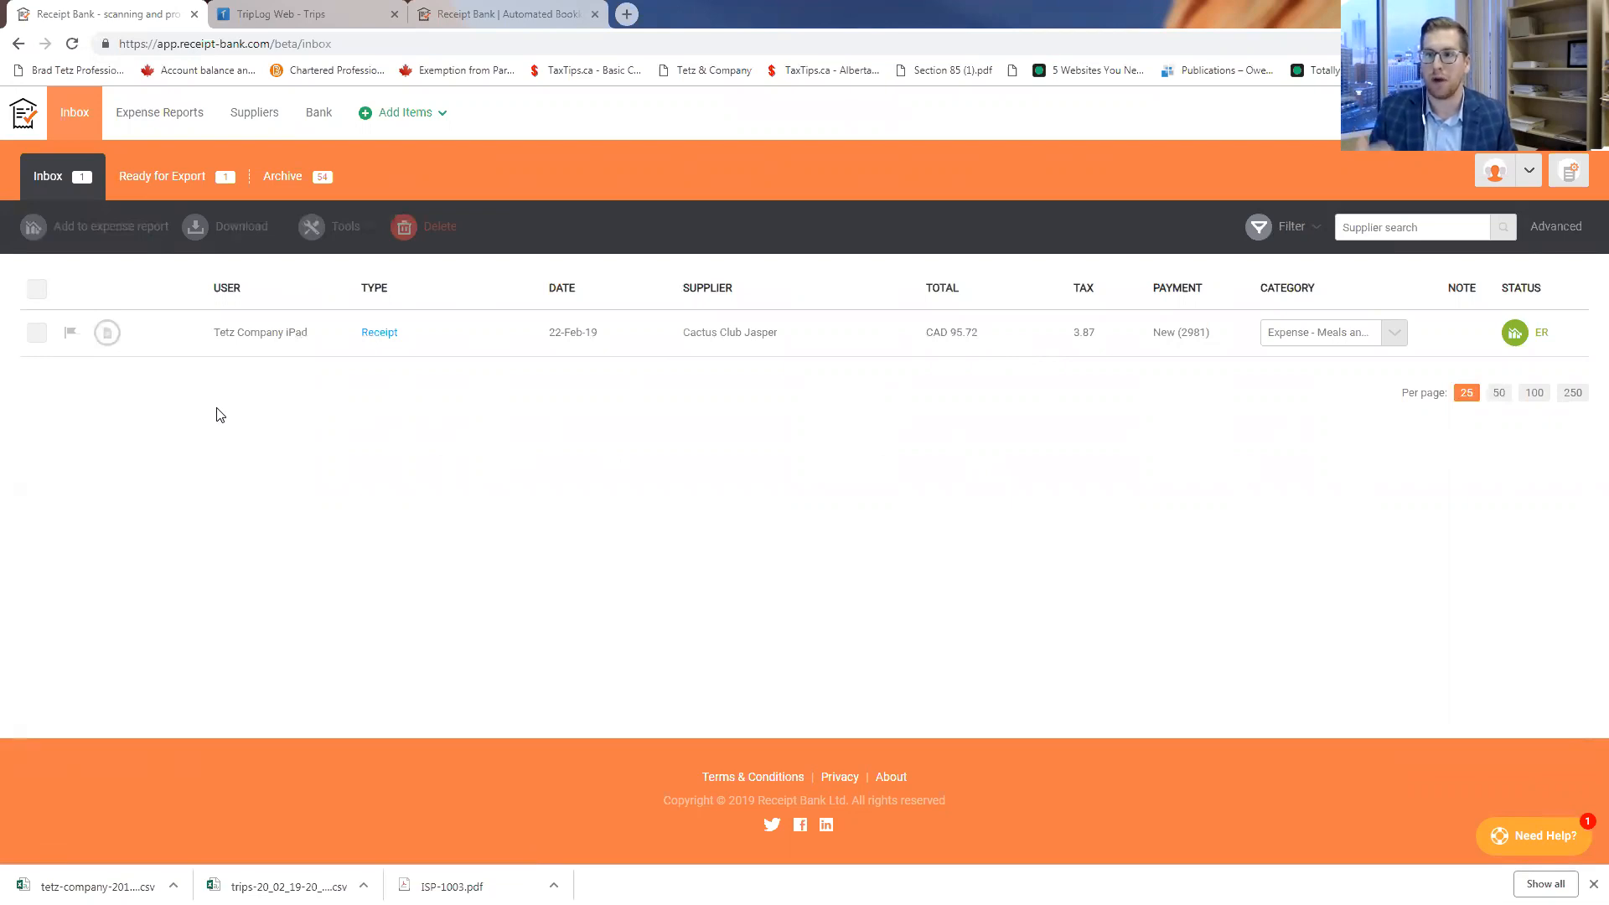
mouse_move(52, 410)
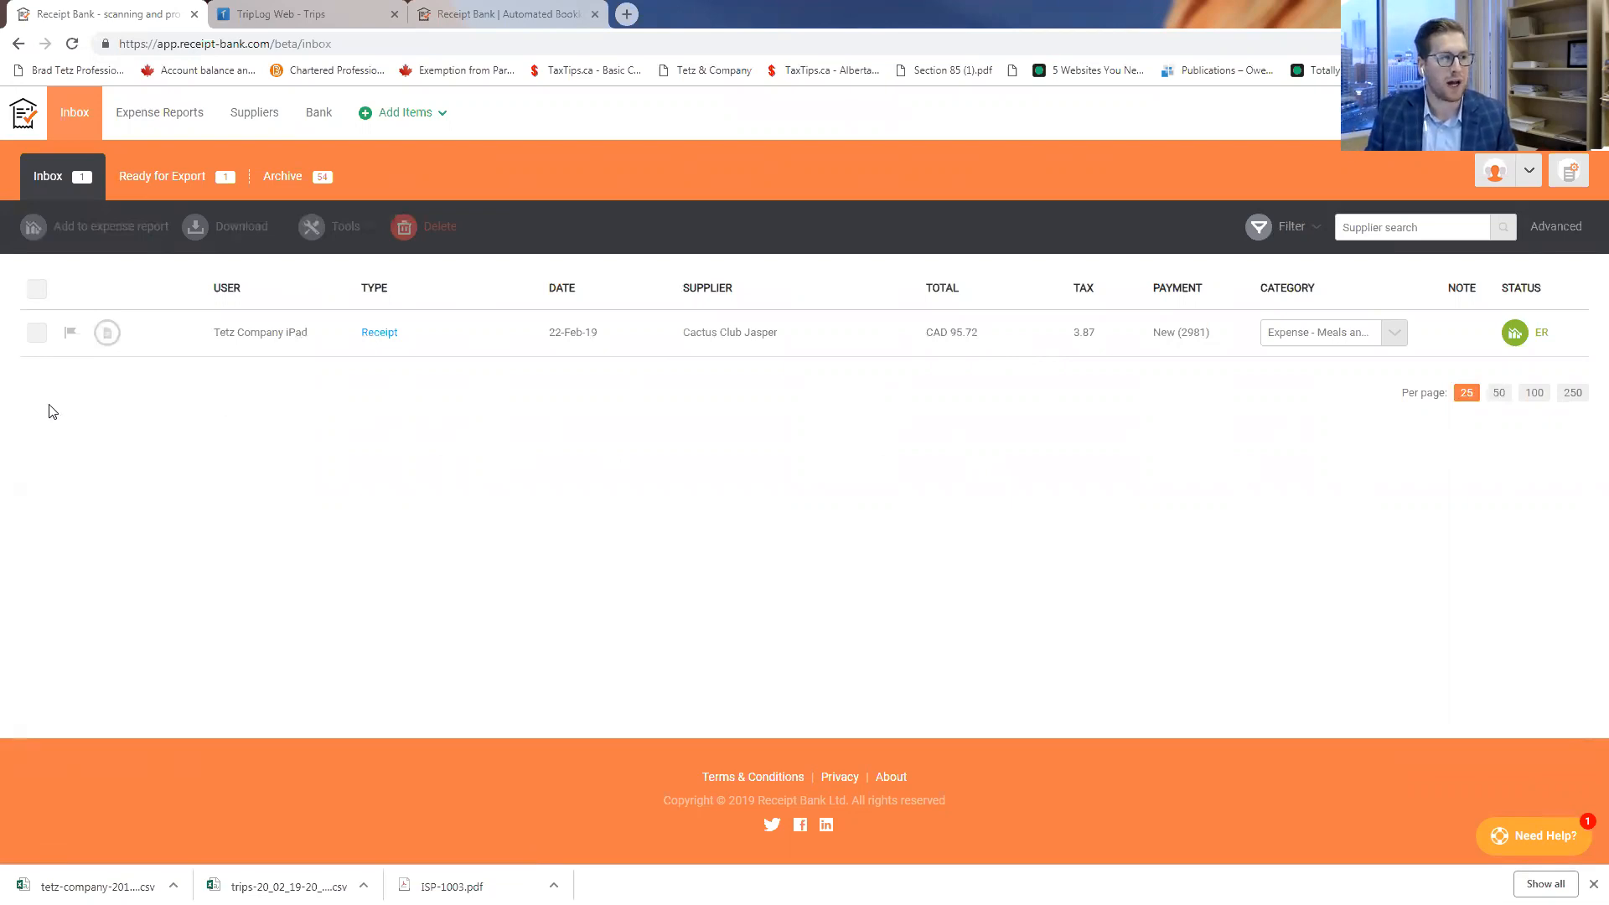
mouse_move(40, 478)
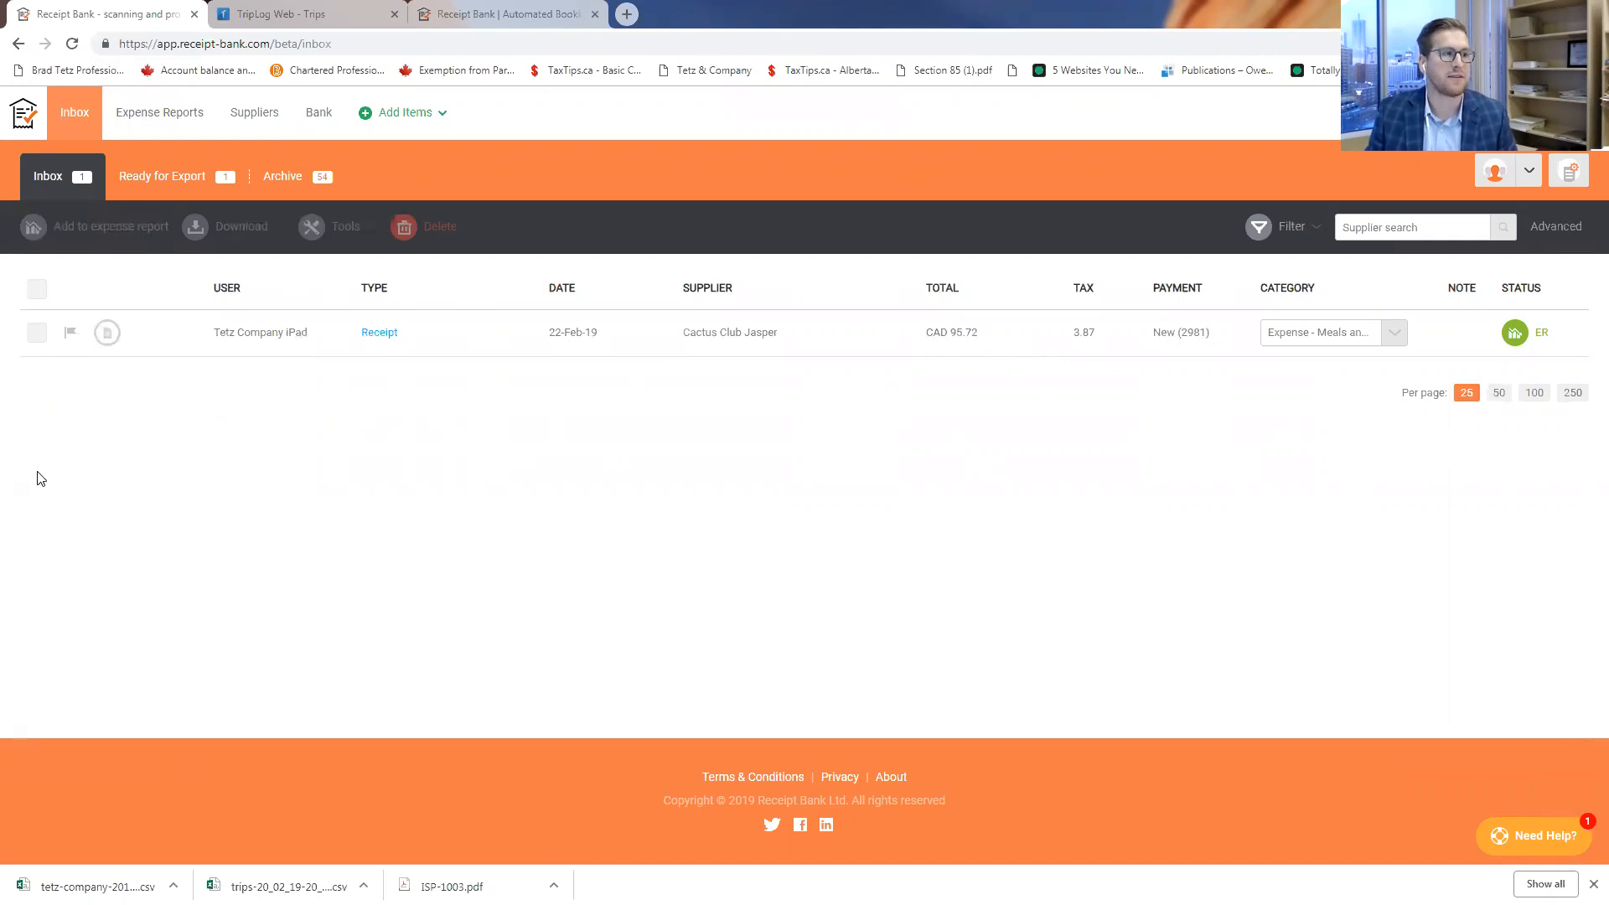
mouse_move(48, 512)
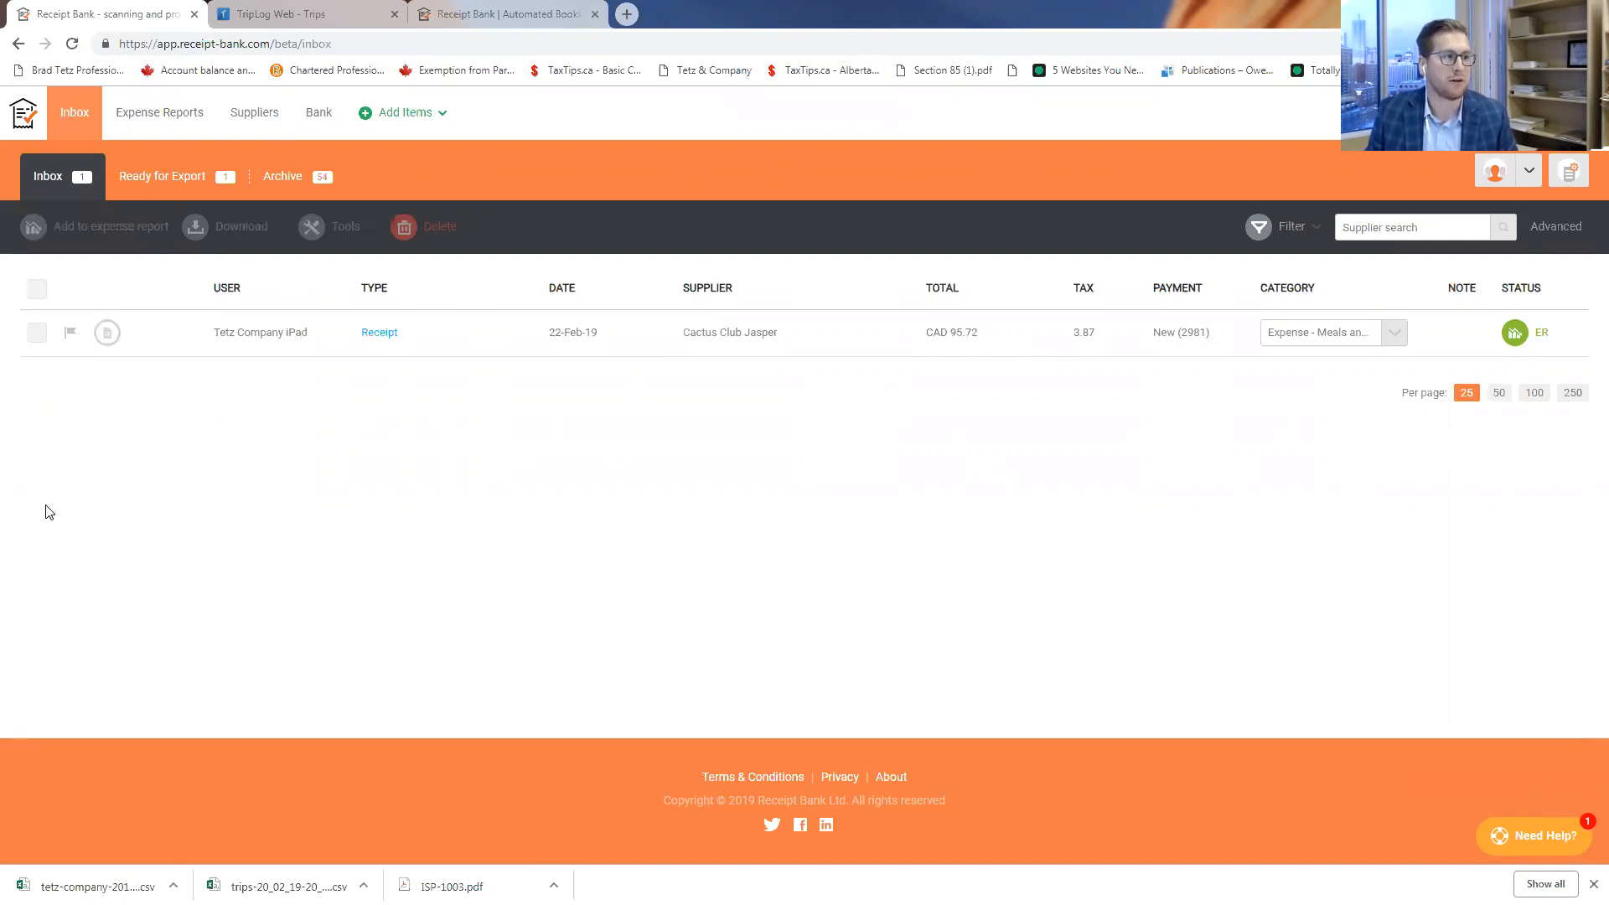